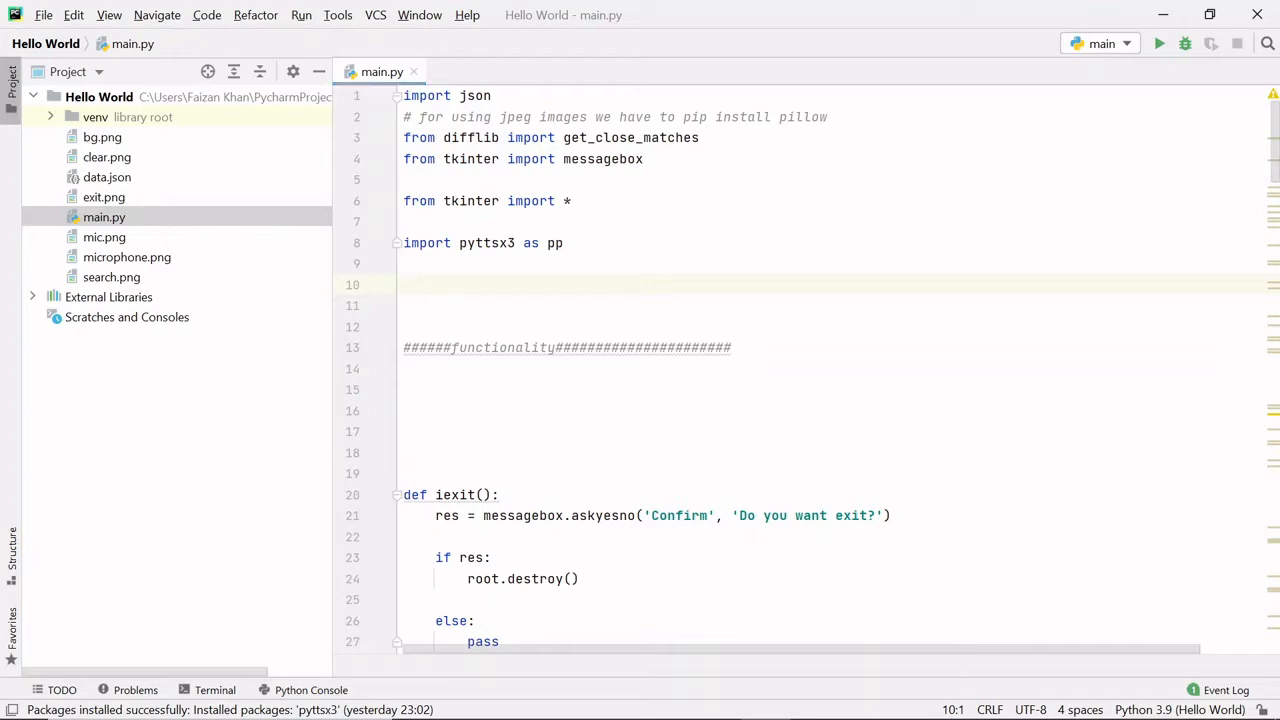
Run main.py and look up 'Hello' to show its meaning, an expression of greeting
click(1158, 44)
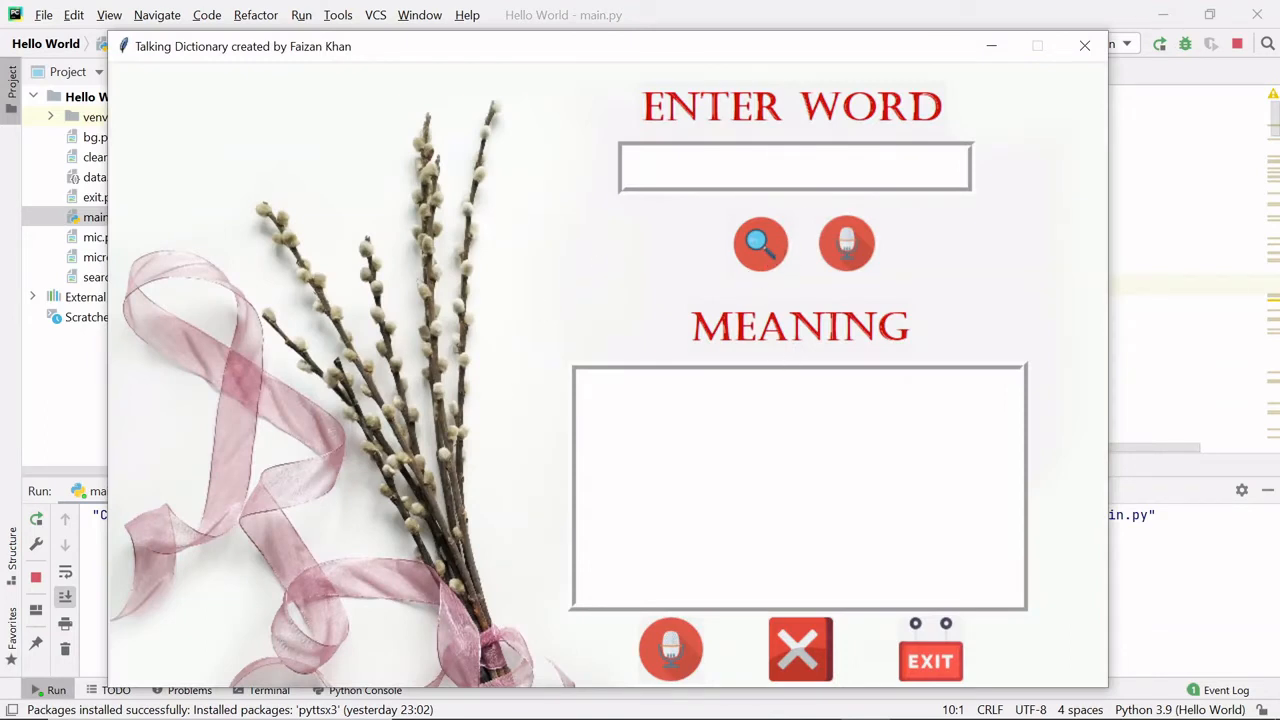
click(794, 166)
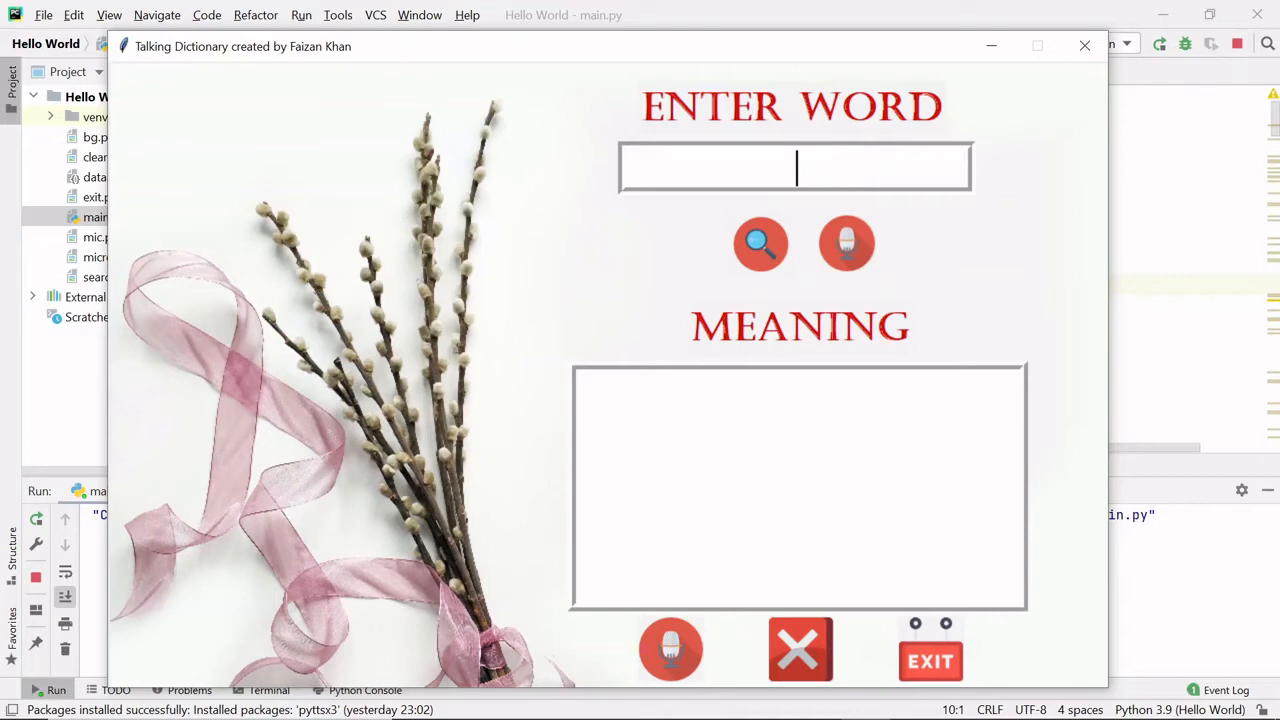
text(Hello)
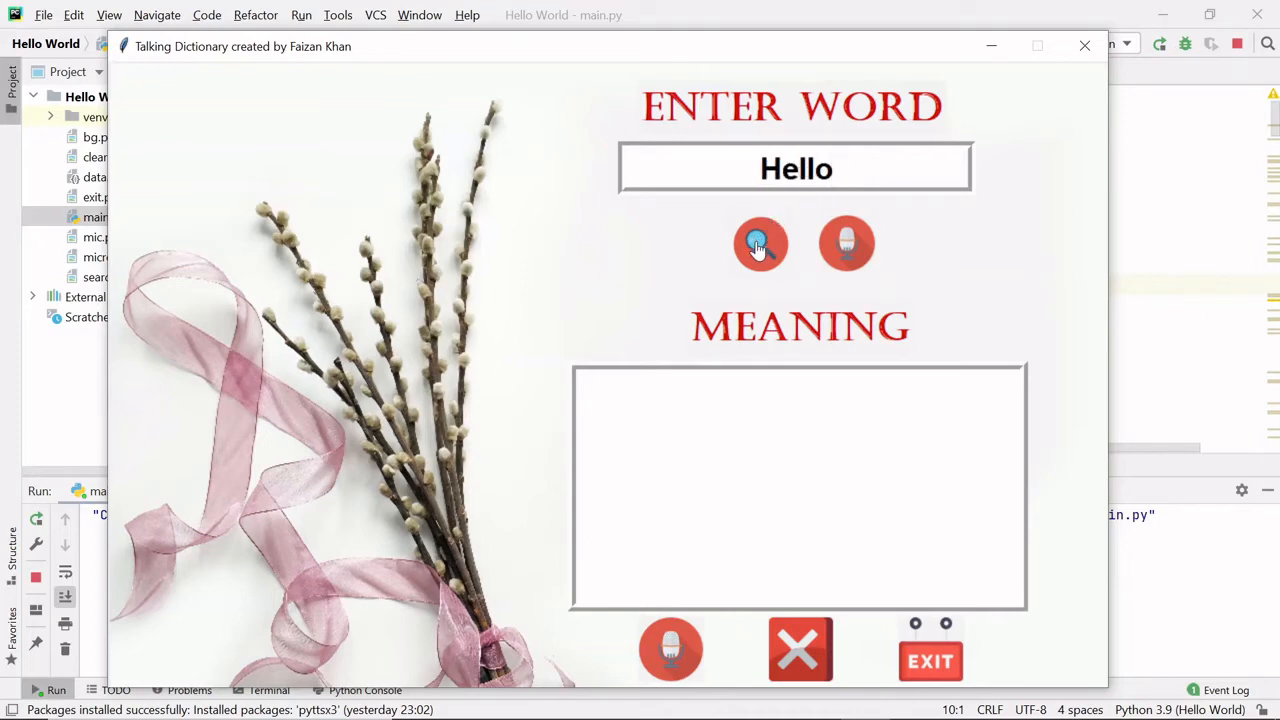
click(796, 168)
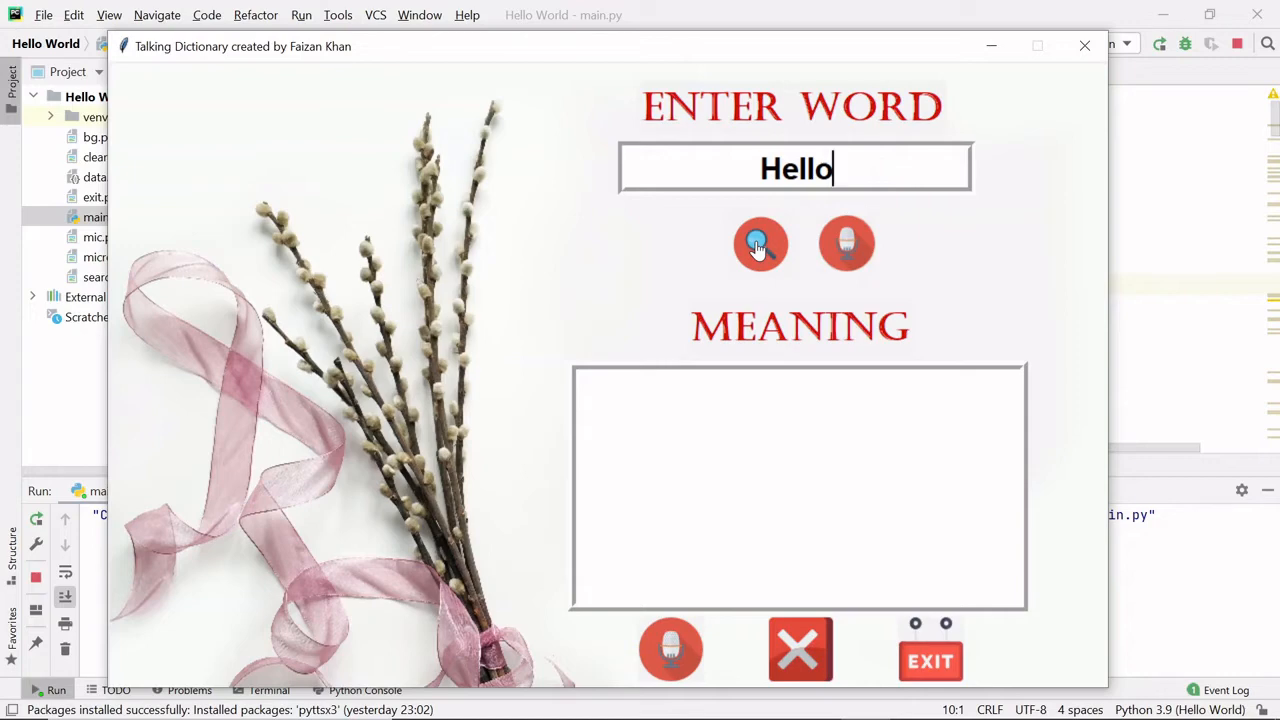
click(760, 244)
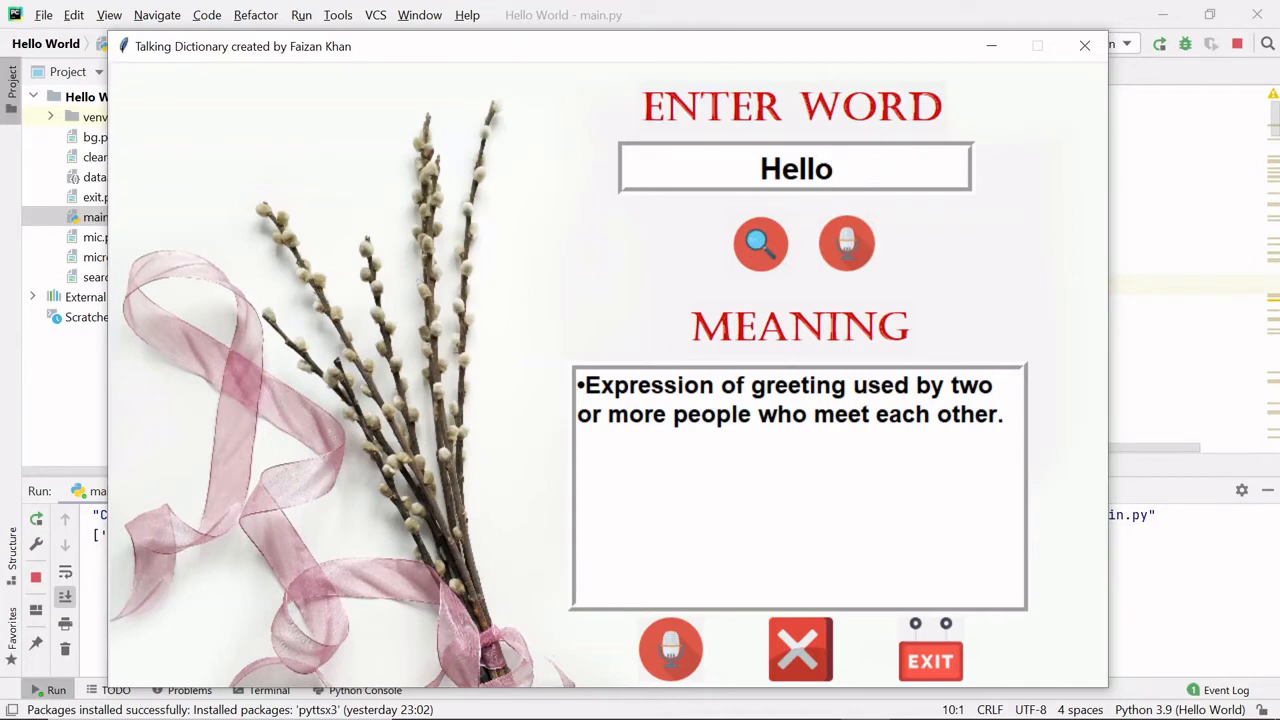
click(796, 168)
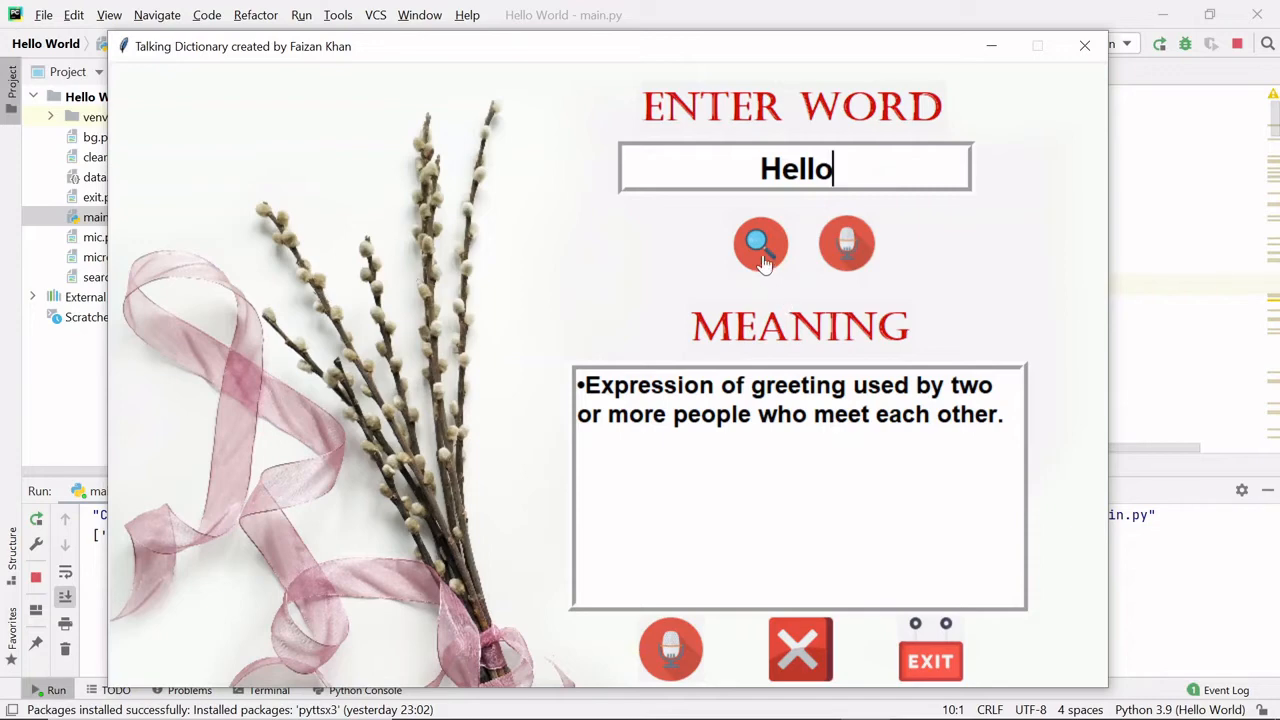
mouse_move(848, 244)
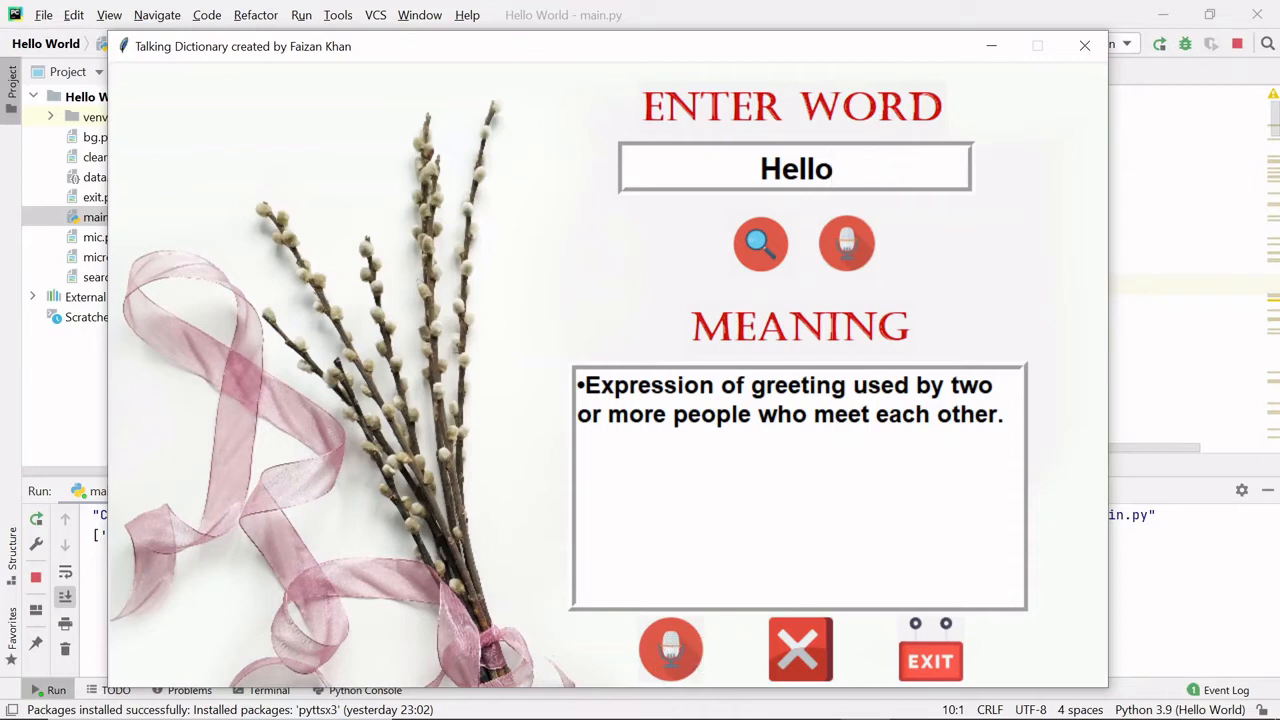
click(796, 168)
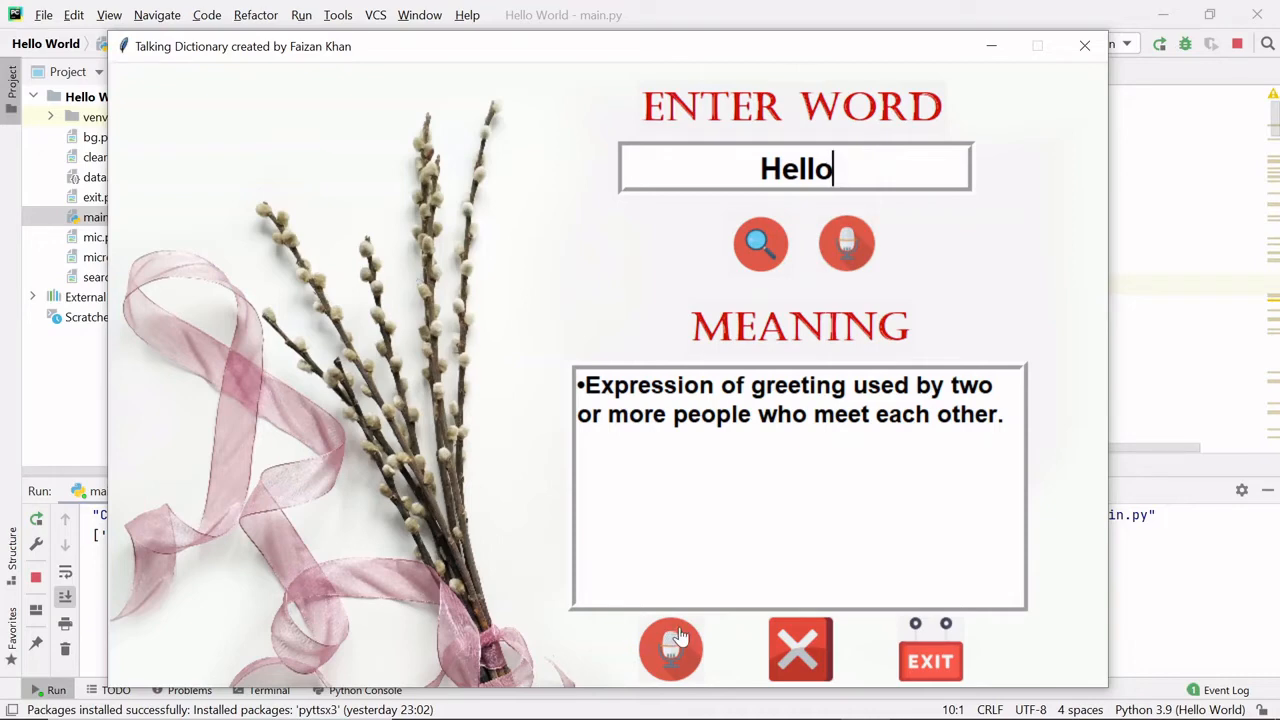
mouse_move(848, 248)
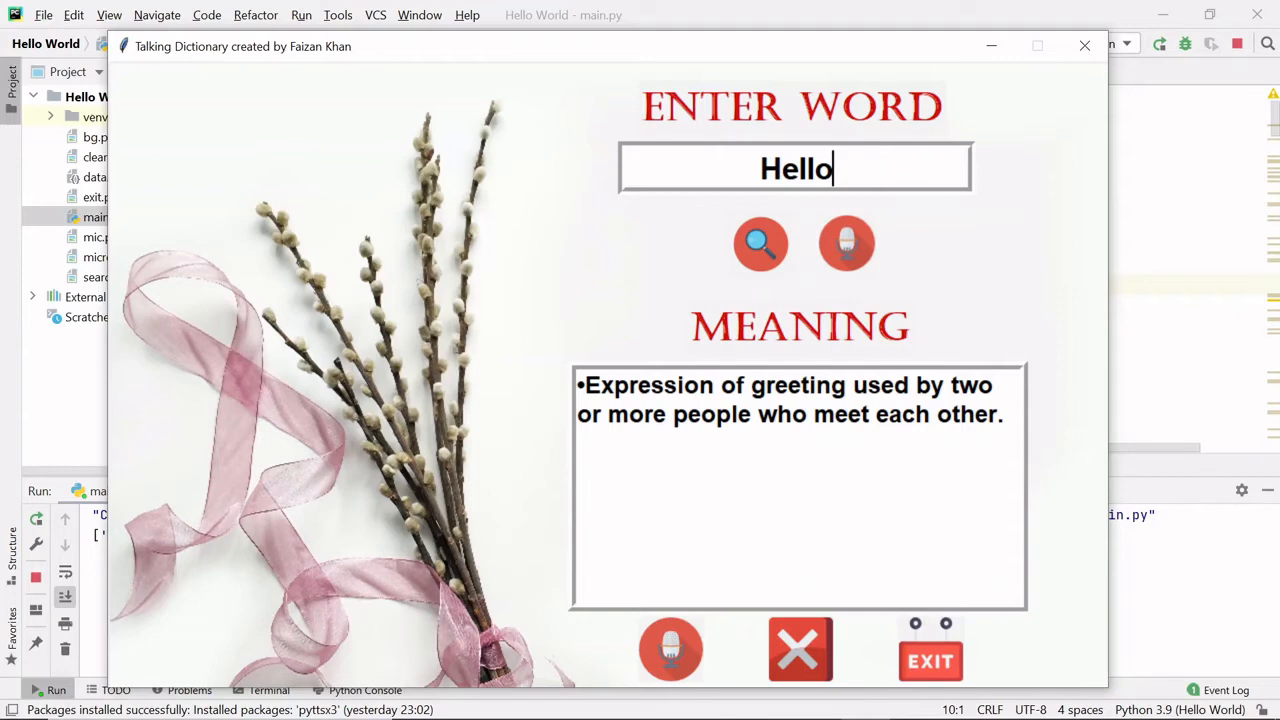
key(Backspace)
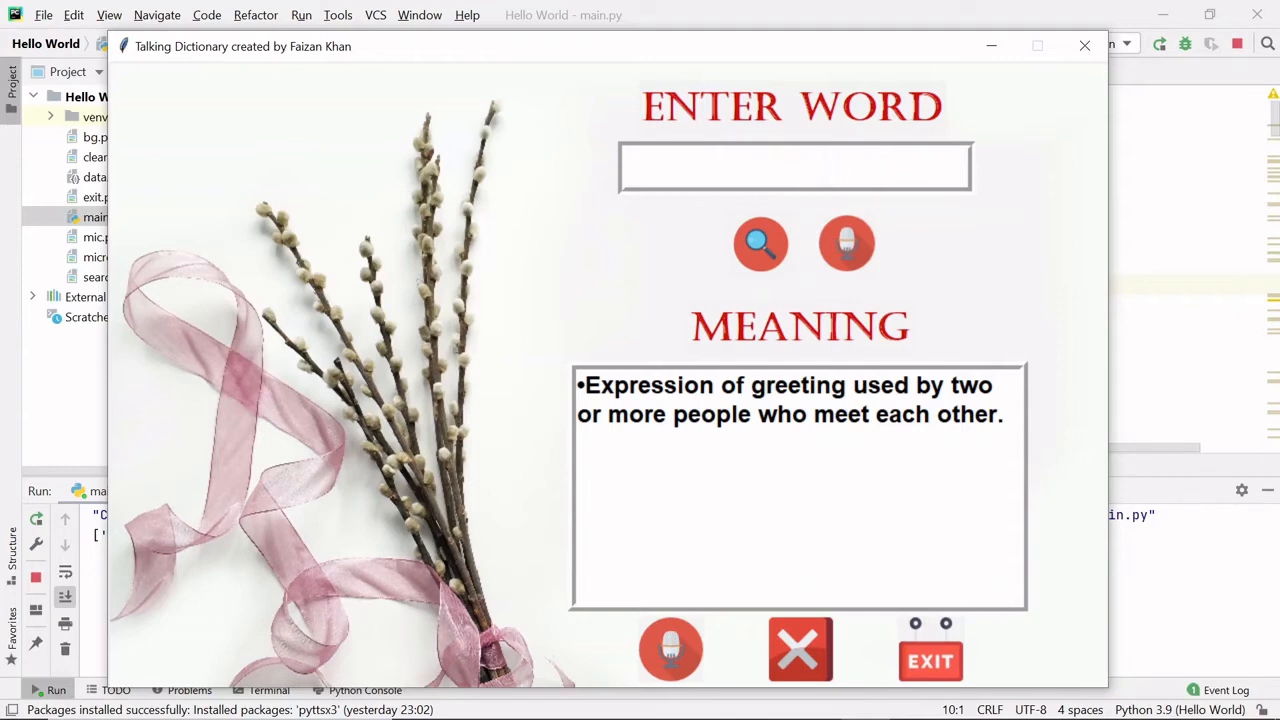
Look up misspelled 'doubst', accept the correction to 'doubt' showing its two meanings, then empty the entry
text(doub)
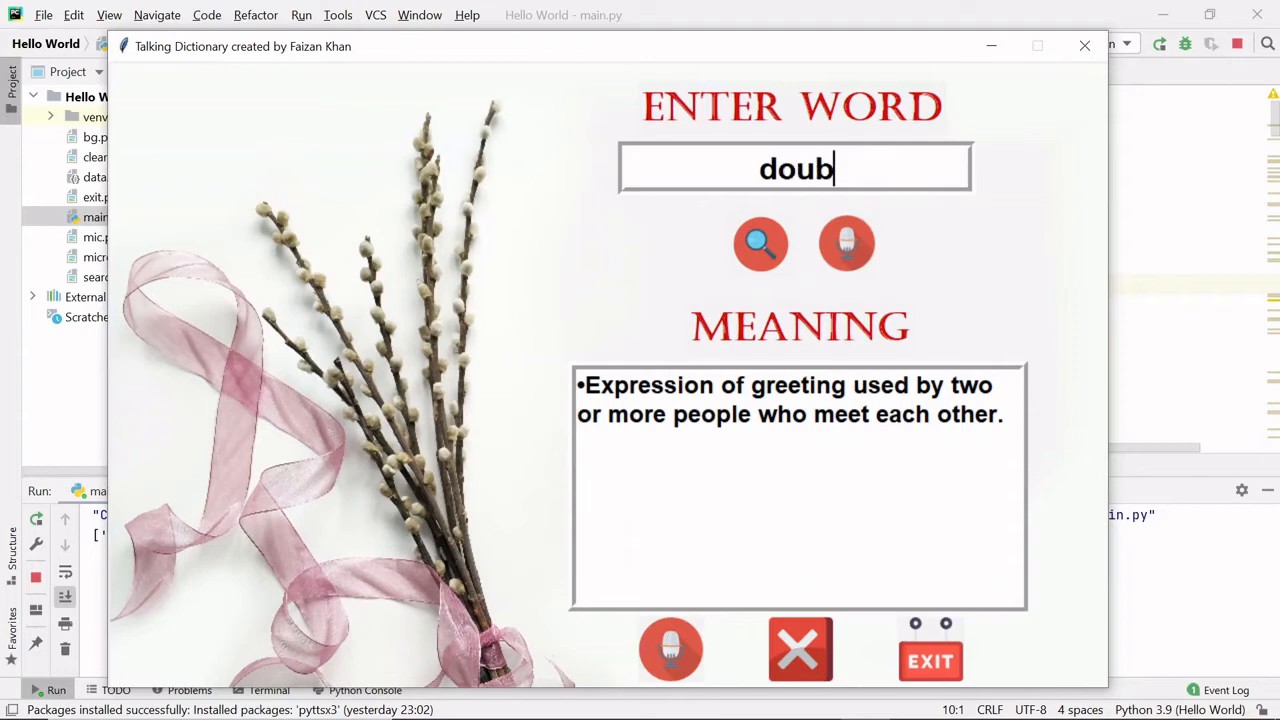
text(st)
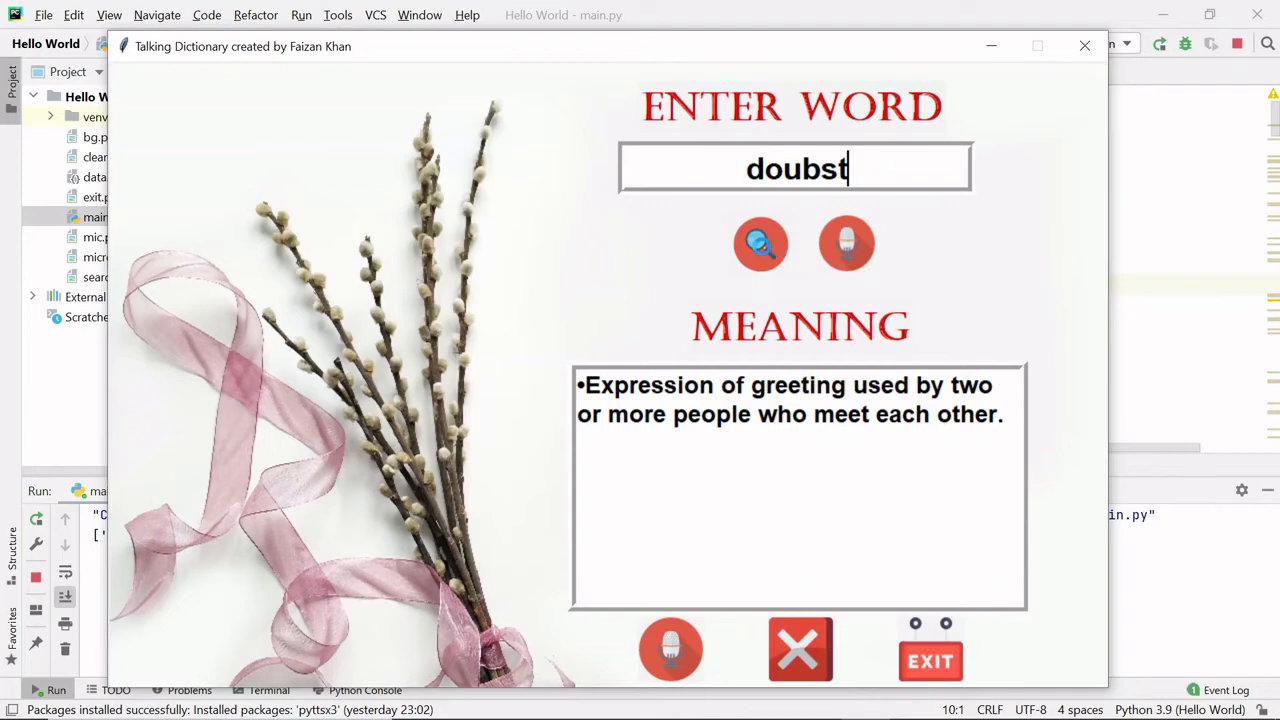
click(760, 244)
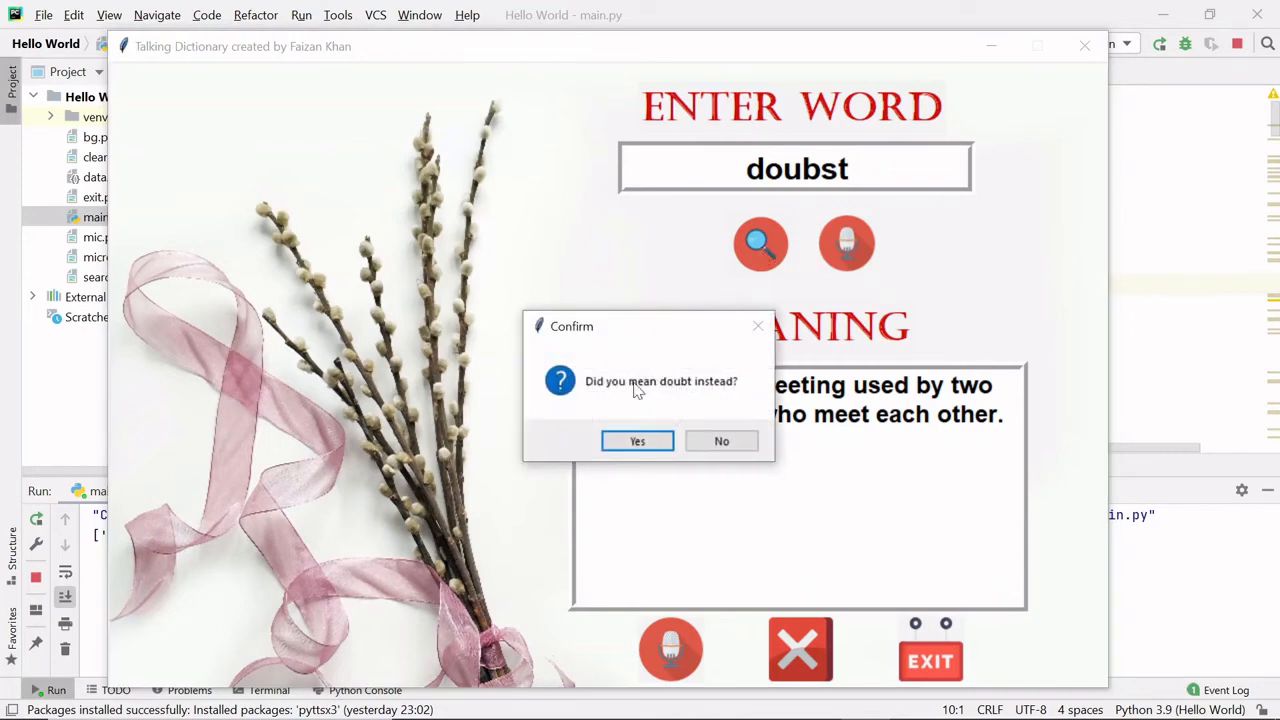
mouse_move(612, 400)
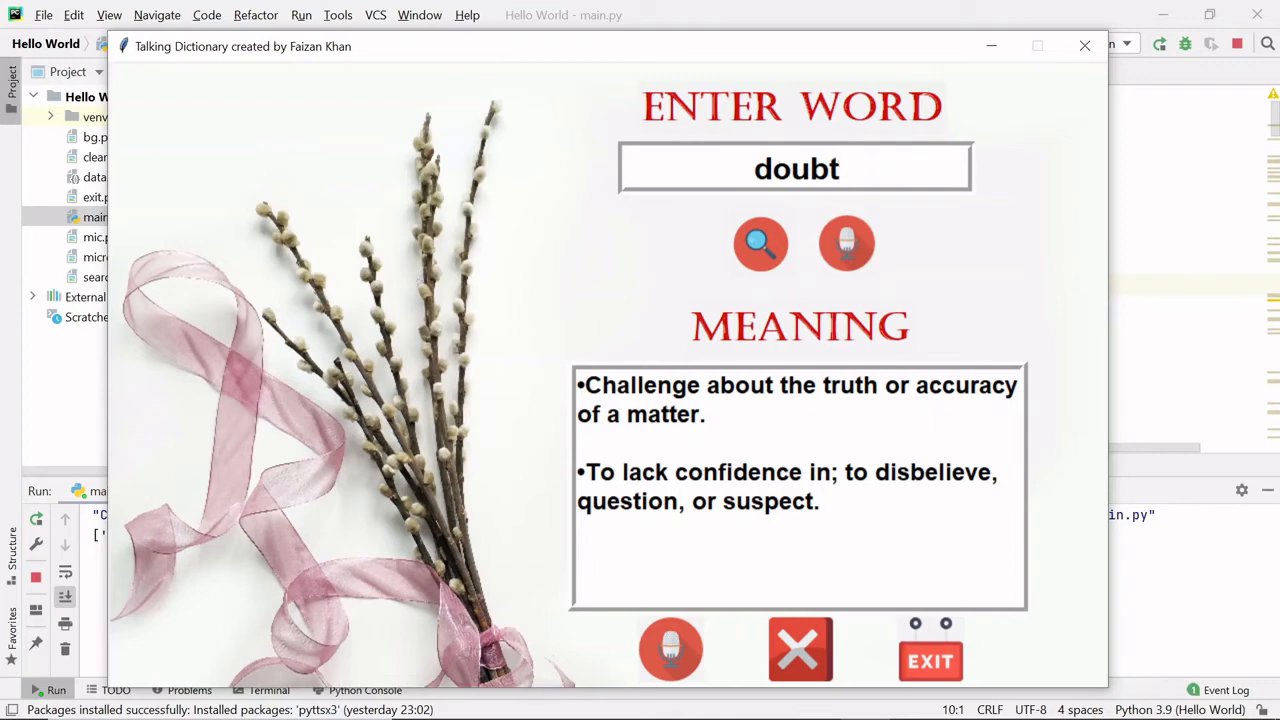
click(796, 168)
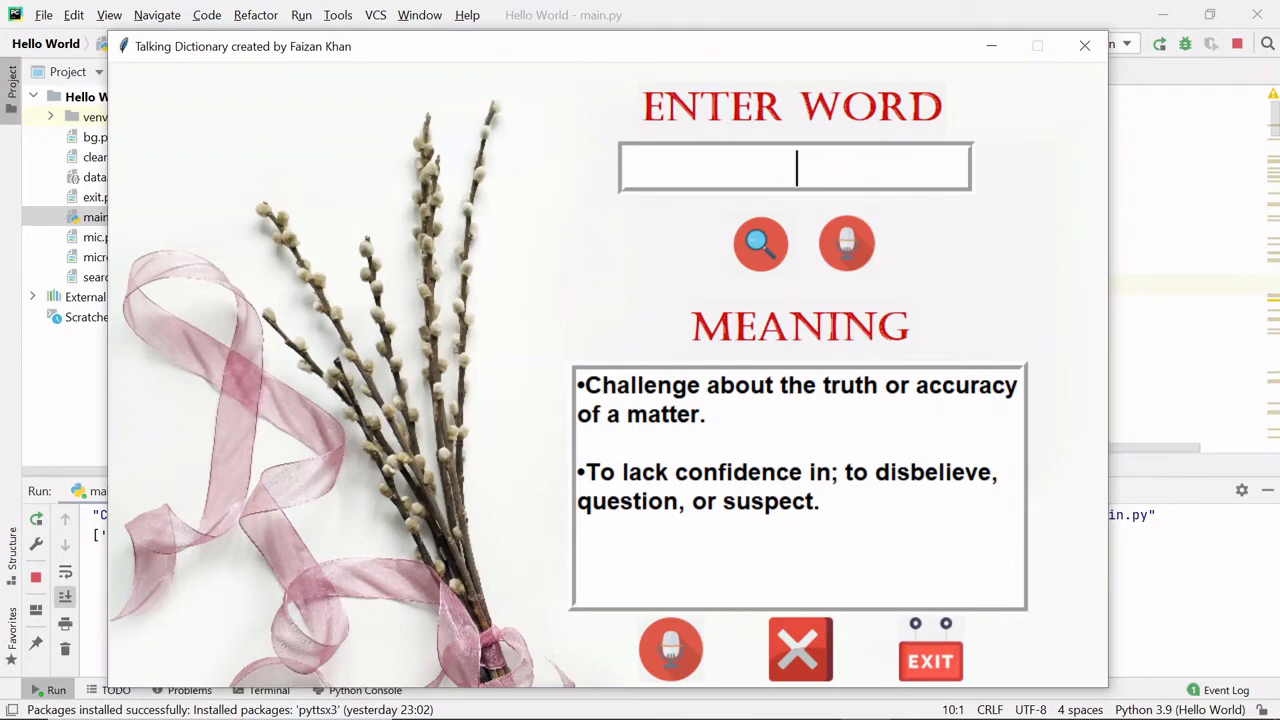
Look up 'Rainnsss', decline the 'graininess' suggestion and dismiss the word-doesn't-exist notice
text(Rainnsss)
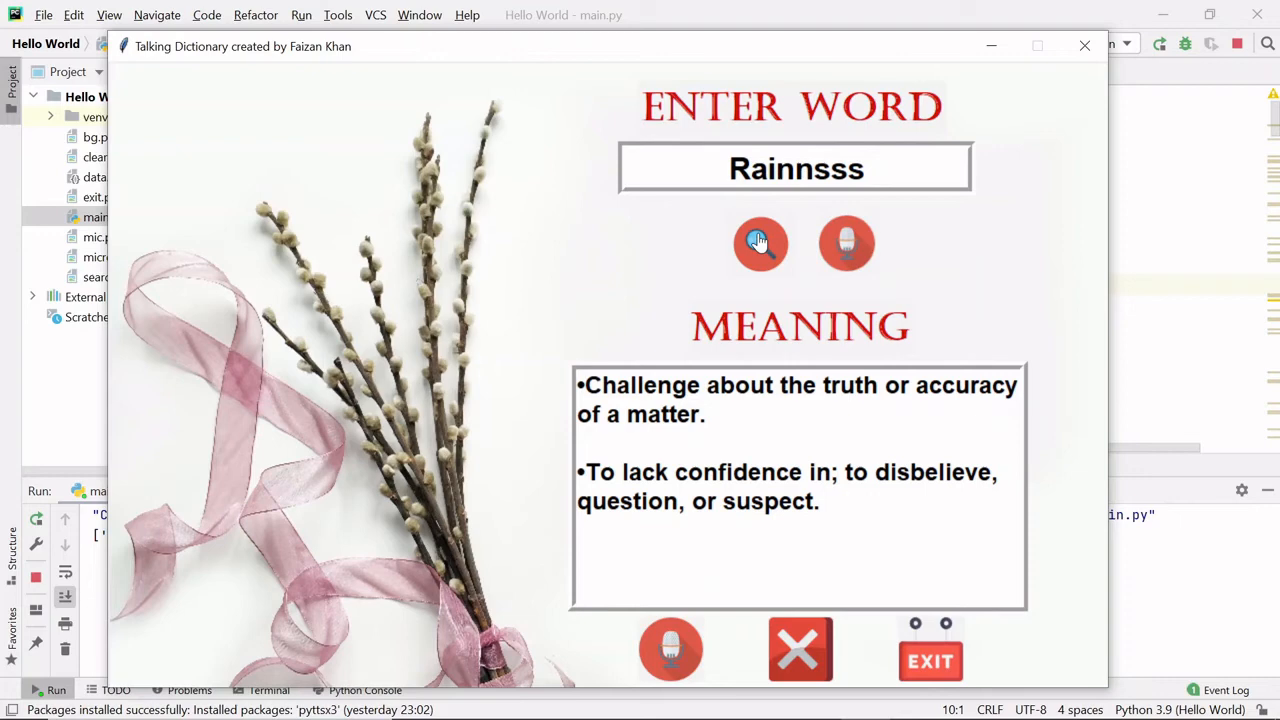
click(760, 244)
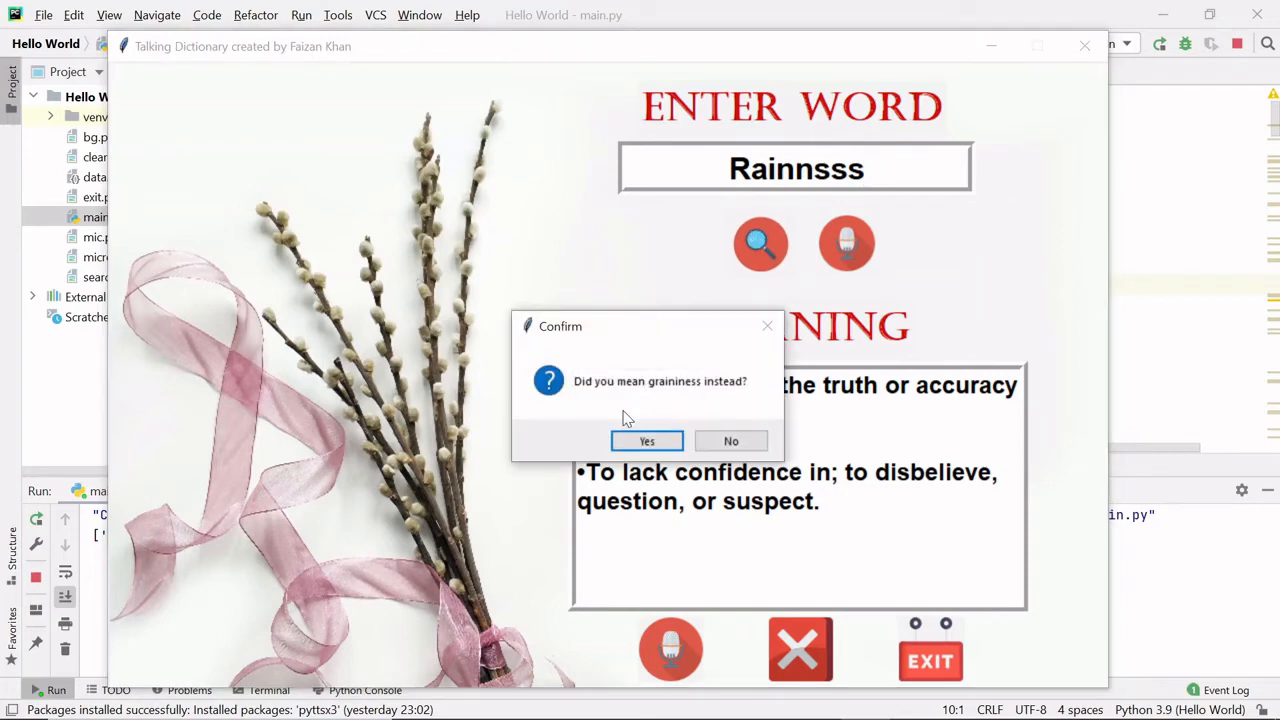
mouse_move(730, 390)
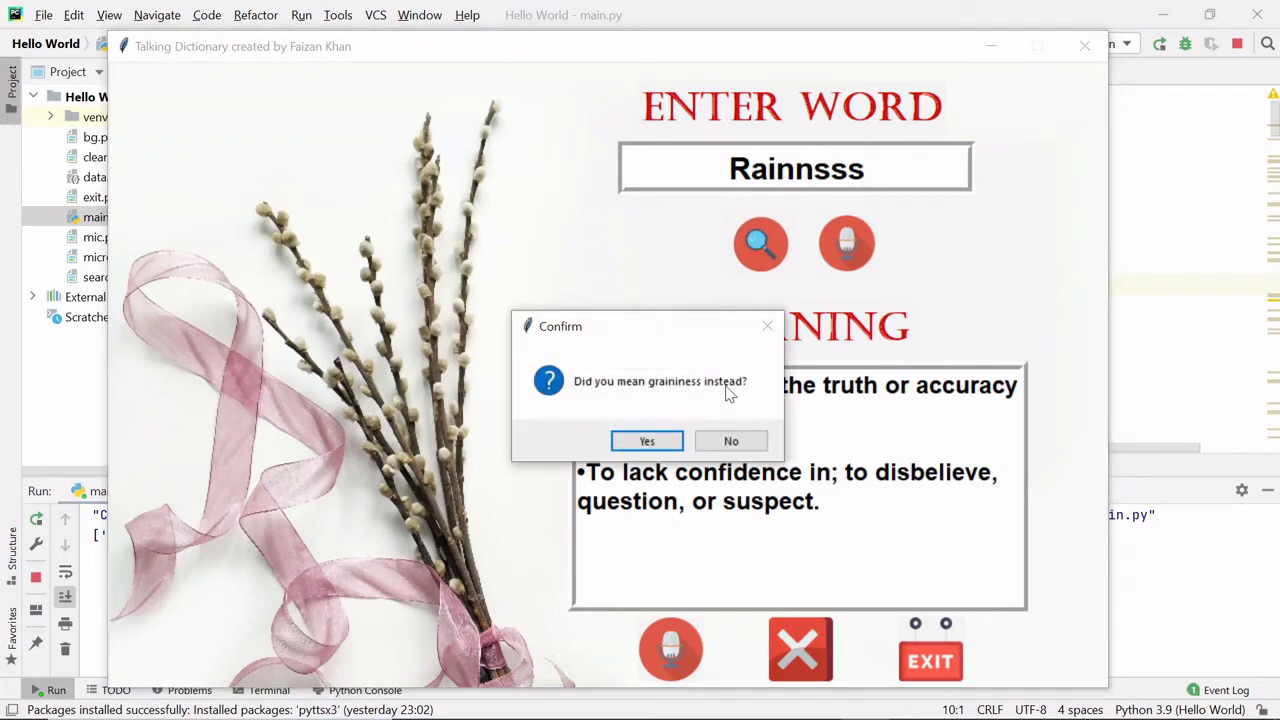
mouse_move(752, 396)
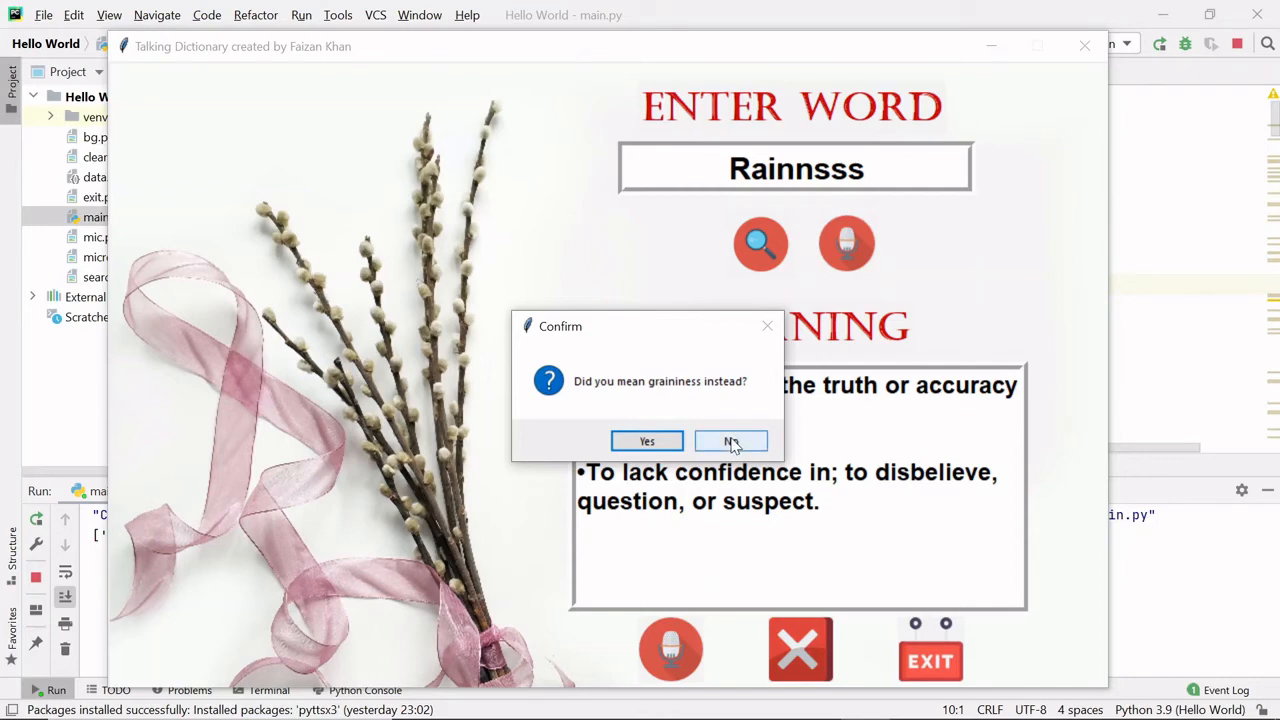
click(732, 442)
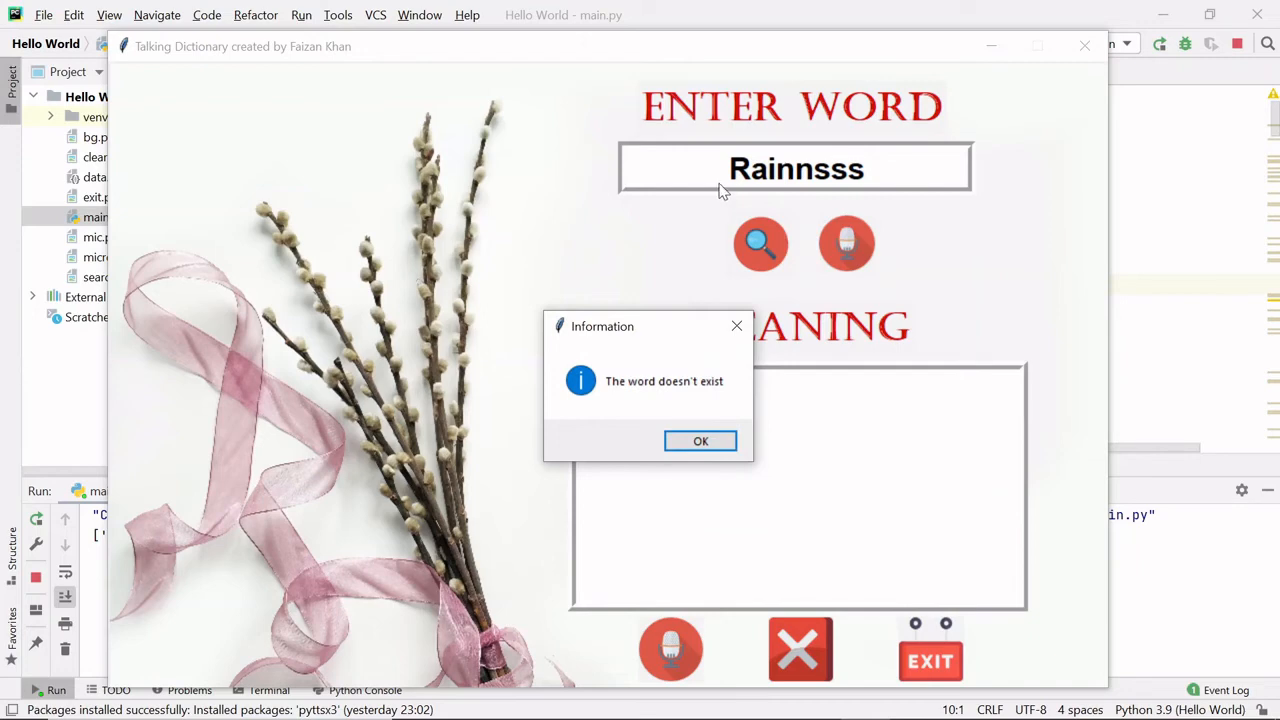
click(700, 442)
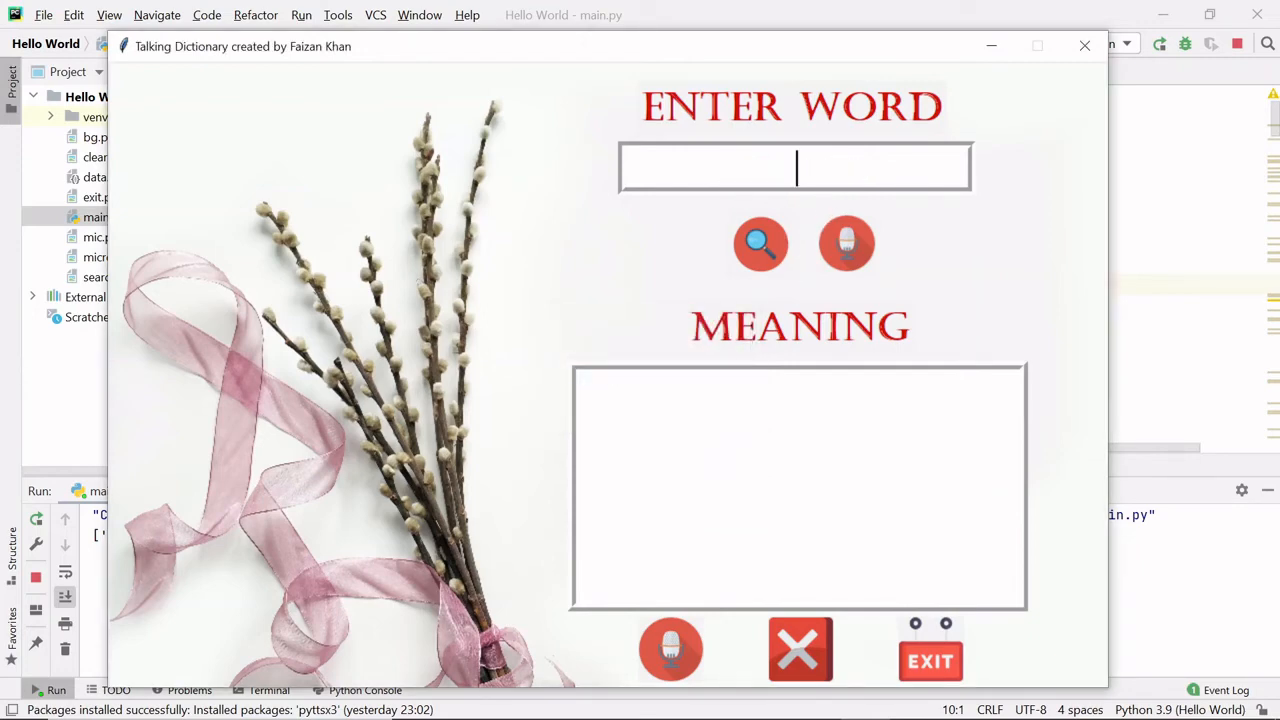
Look up 'Rainnnn' and accept the correction to 'rain' so its two meanings display
text(Rainnnn)
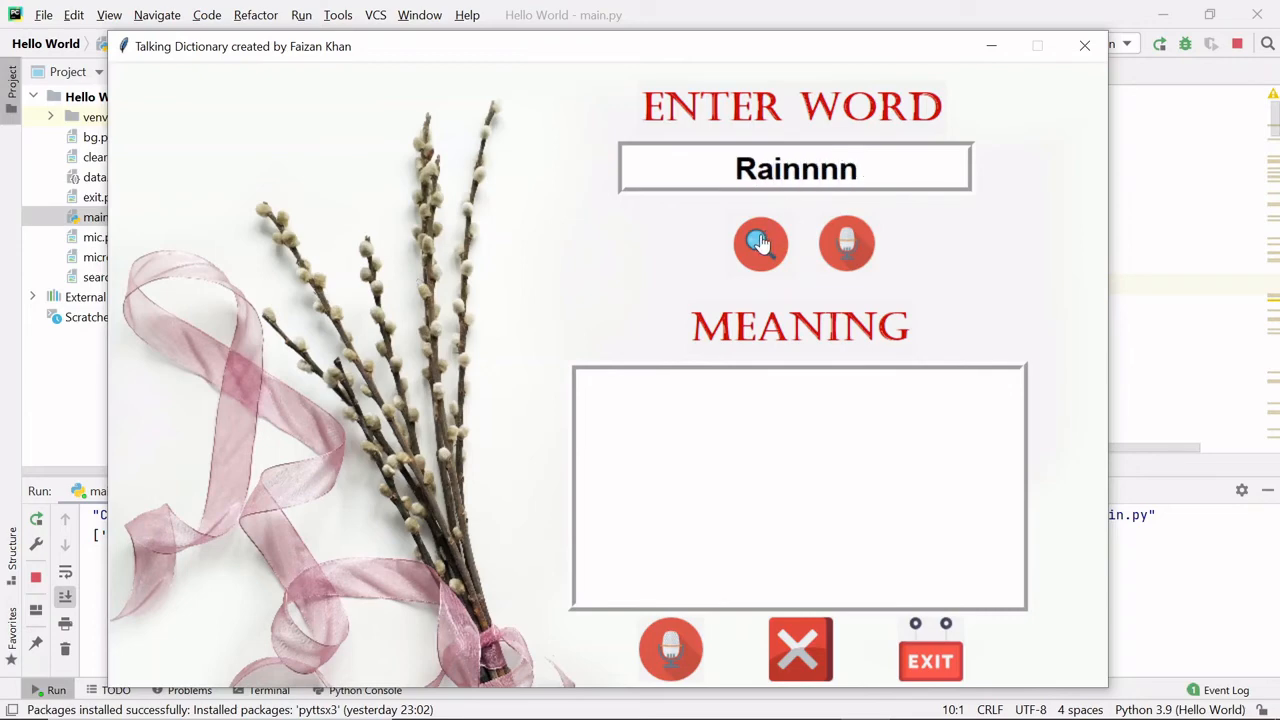
click(760, 244)
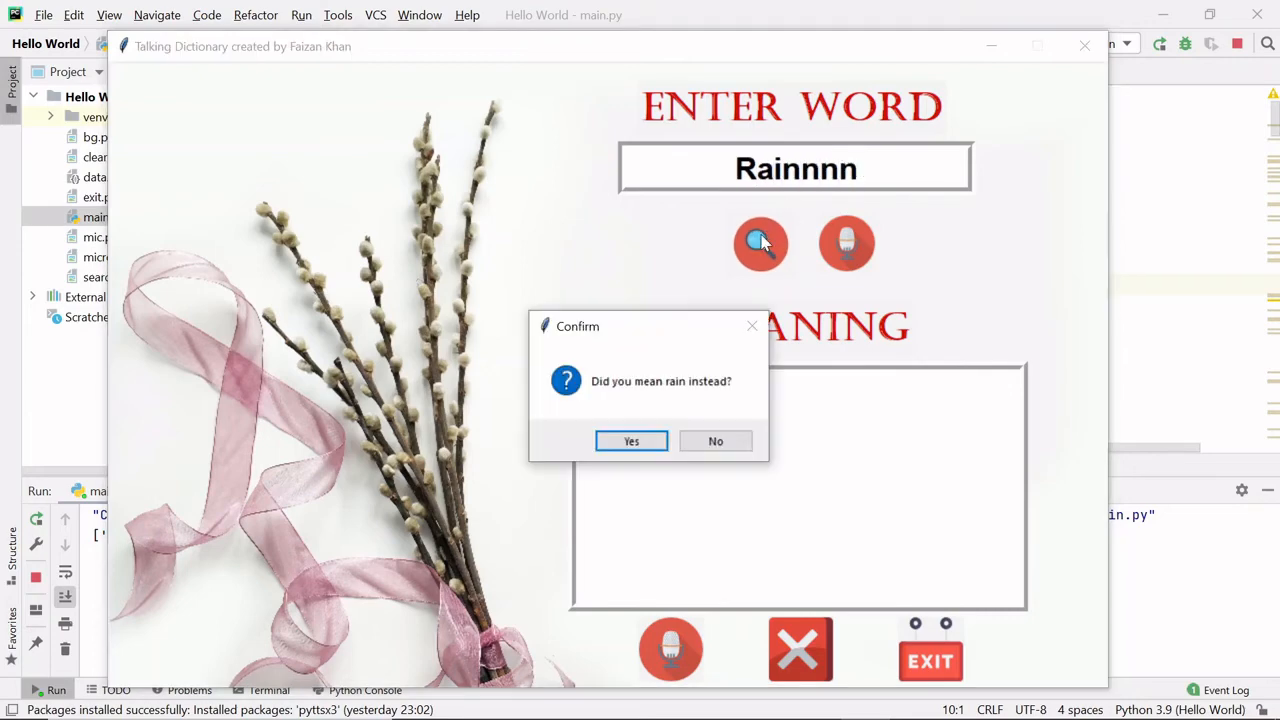
mouse_move(728, 402)
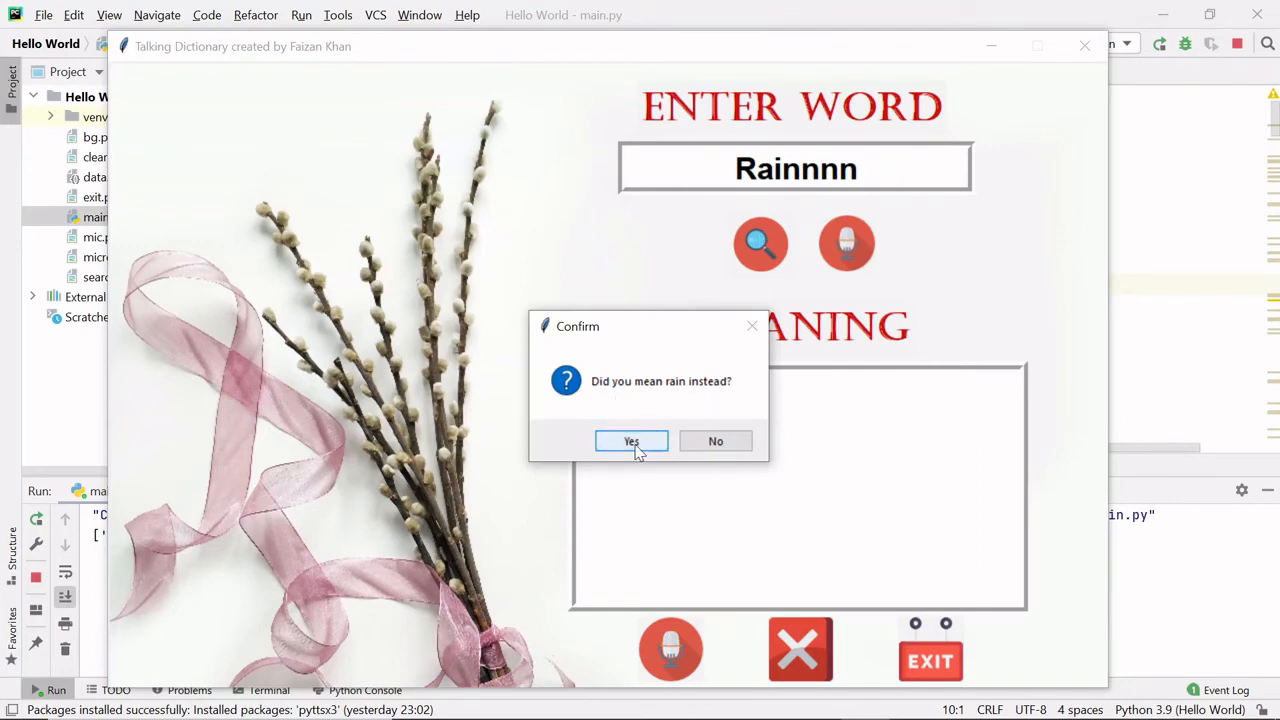
click(632, 442)
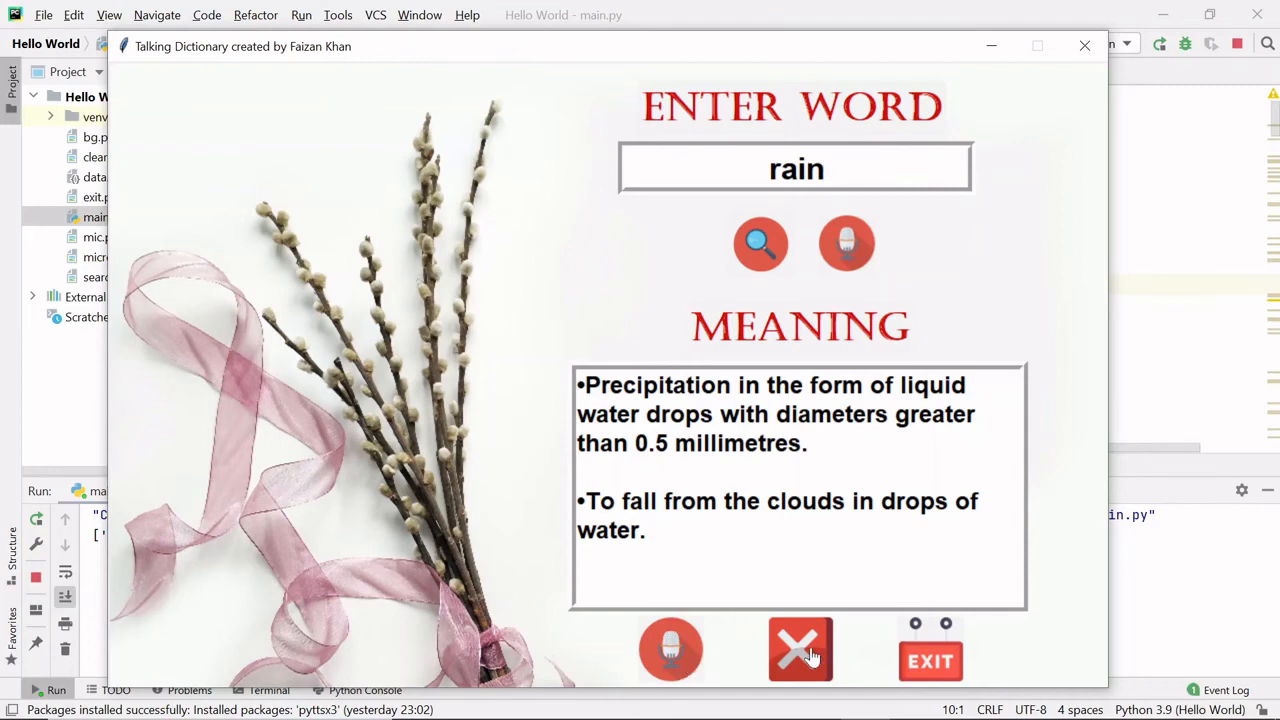
Clear 'rain' and its meaning with the red X, then request to exit the app
click(796, 168)
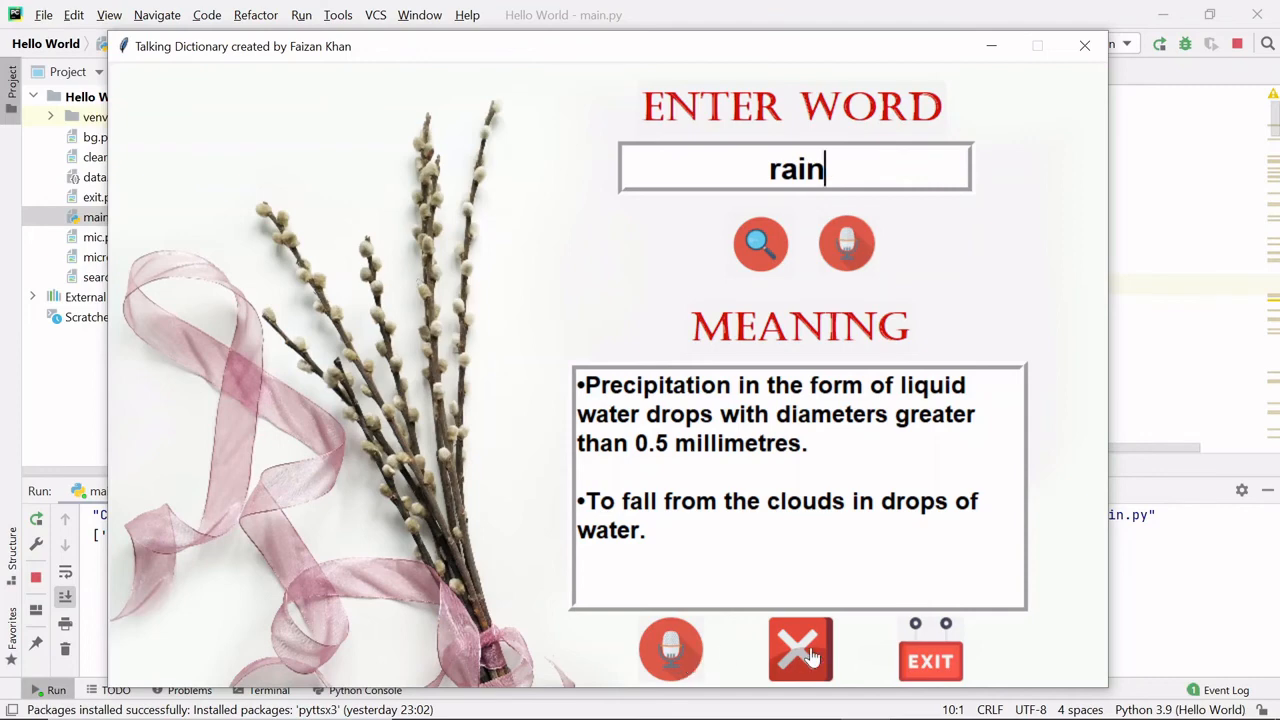
click(800, 648)
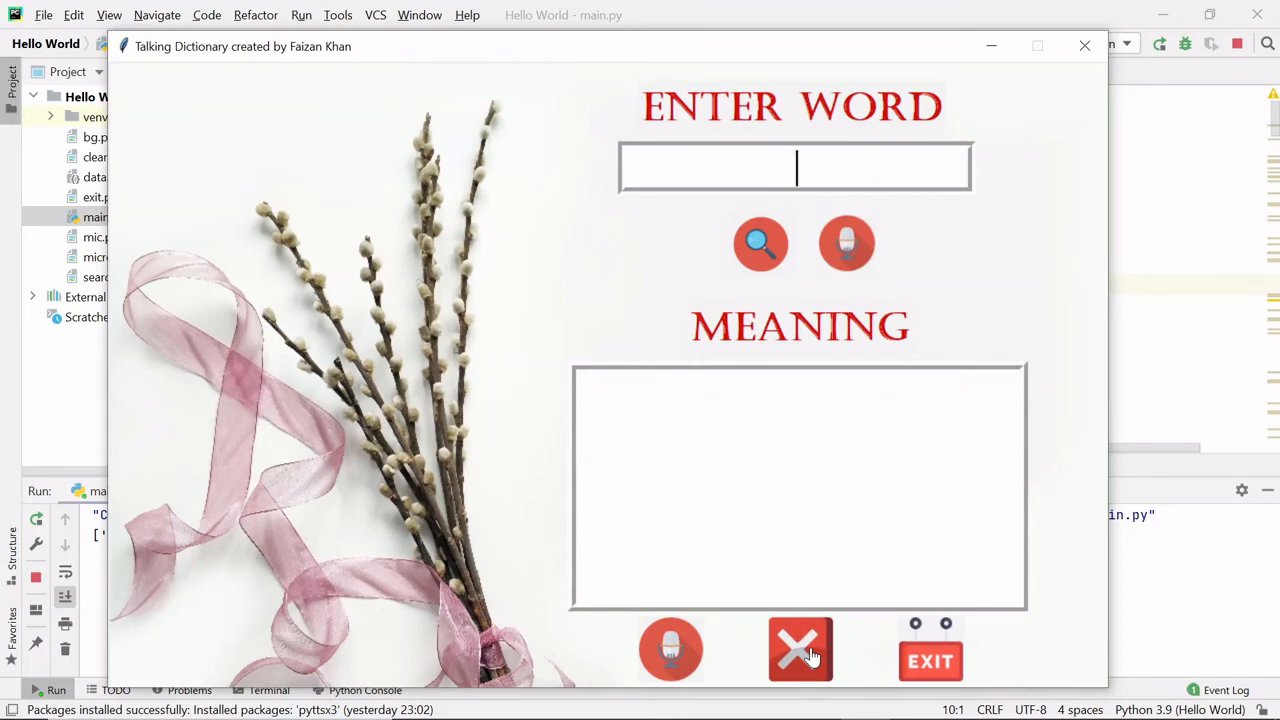
mouse_move(936, 656)
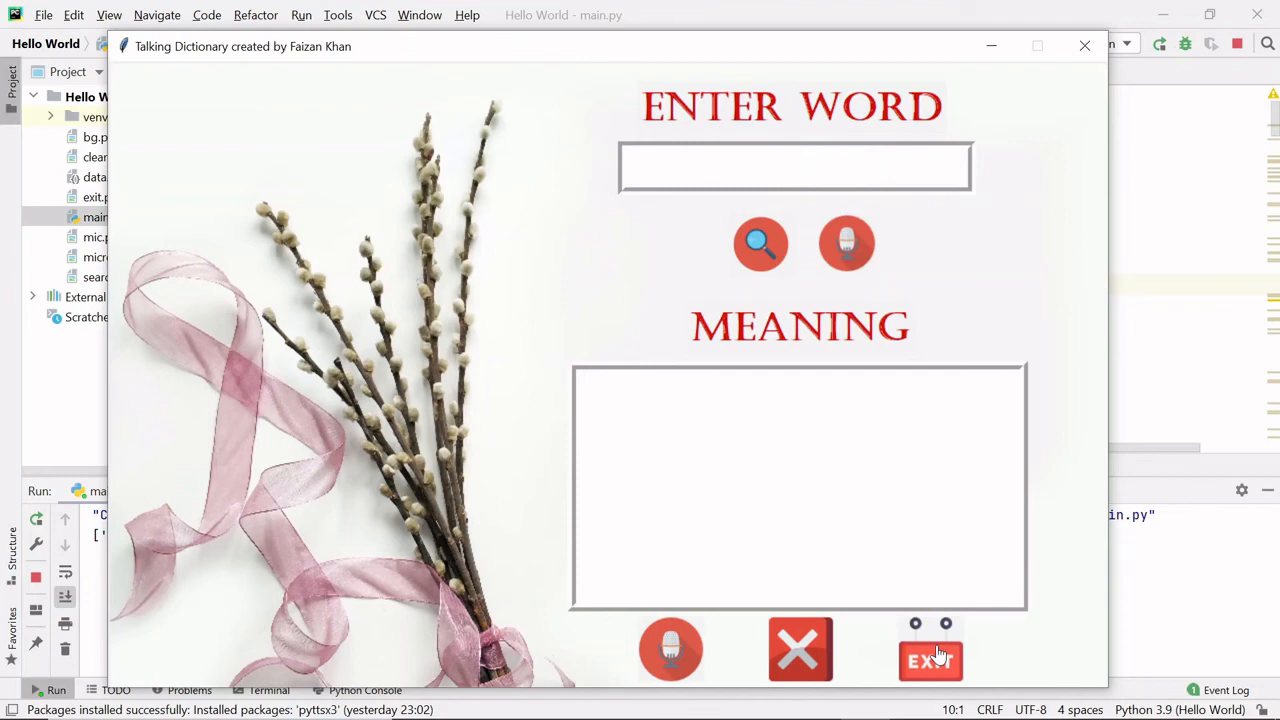
click(928, 660)
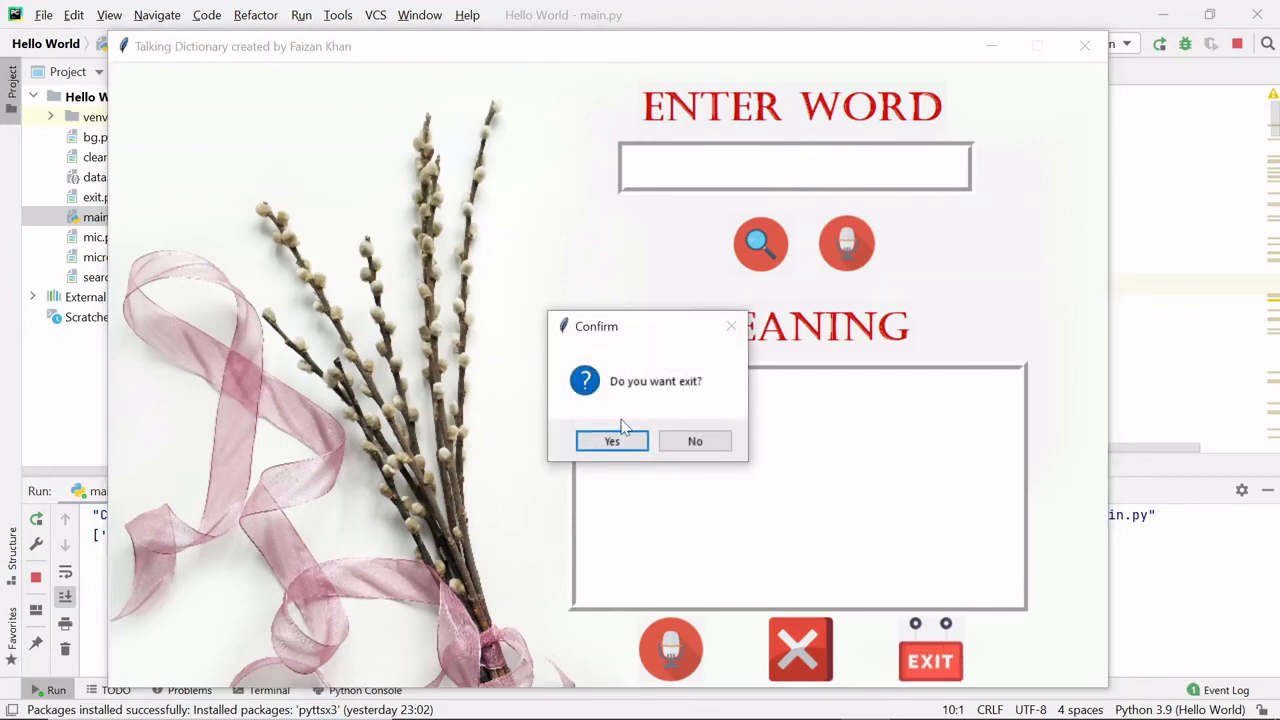
mouse_move(698, 402)
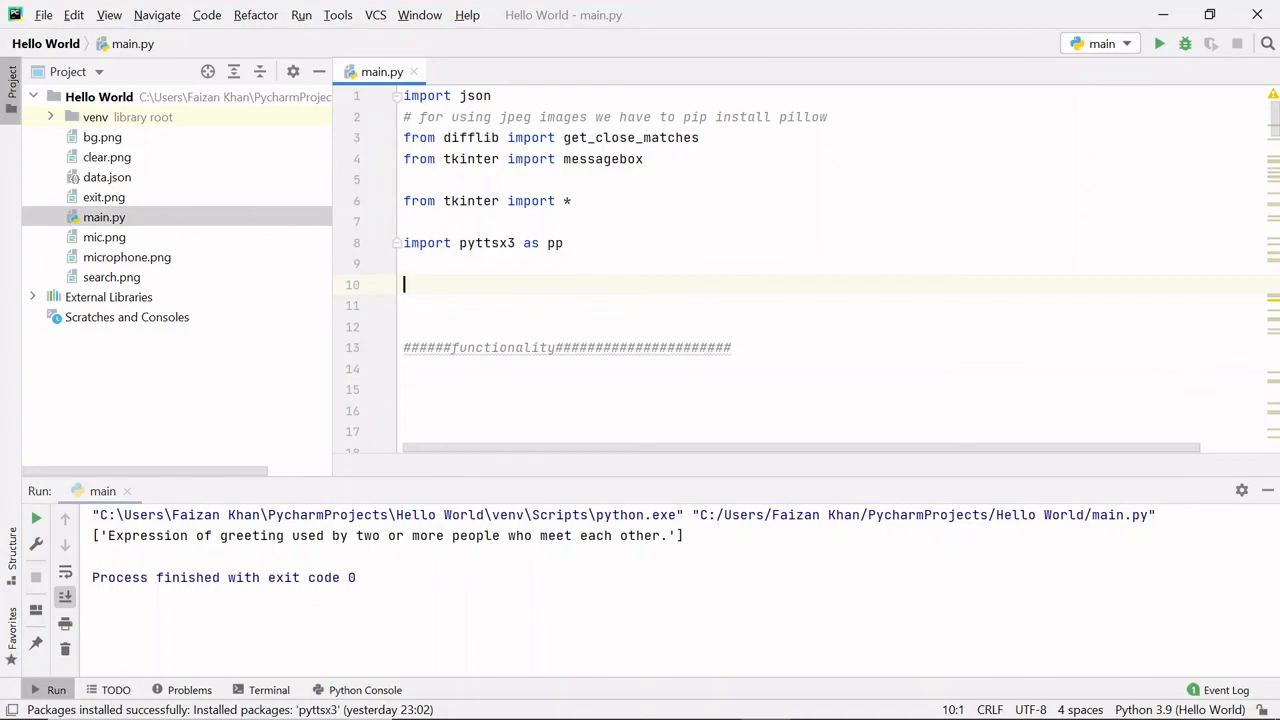
scroll(down, 3)
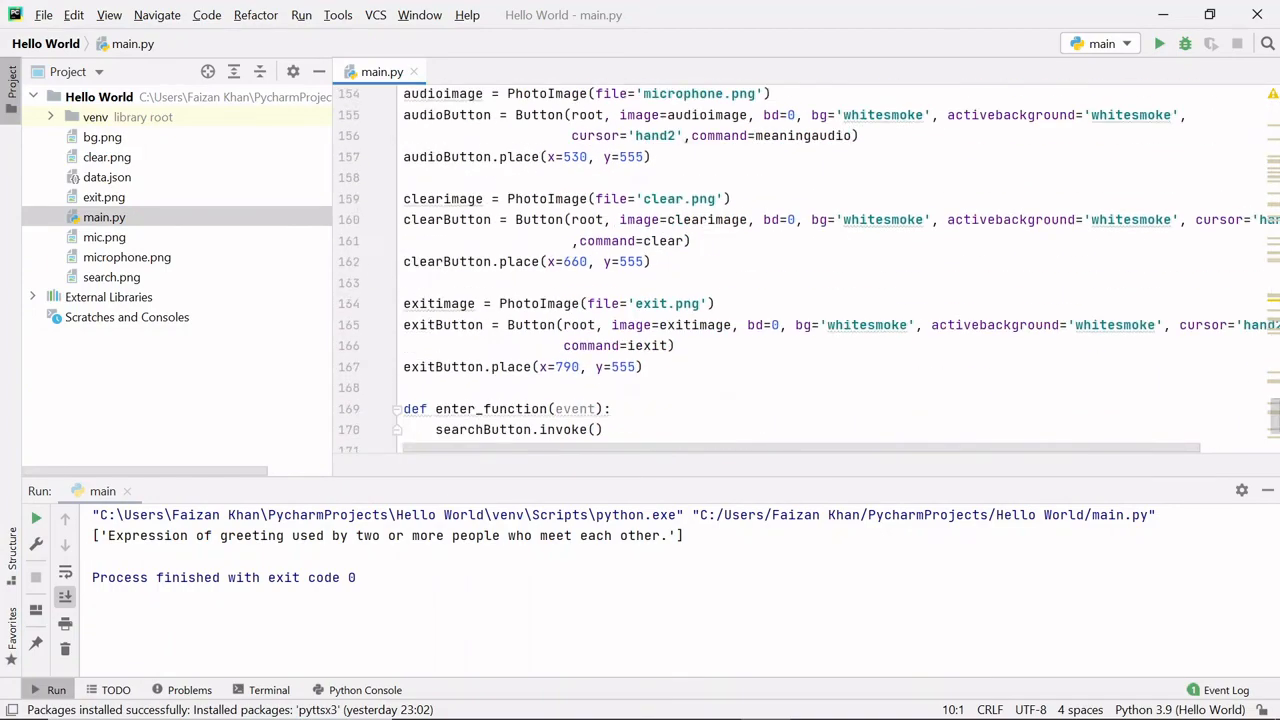
scroll(down, 3)
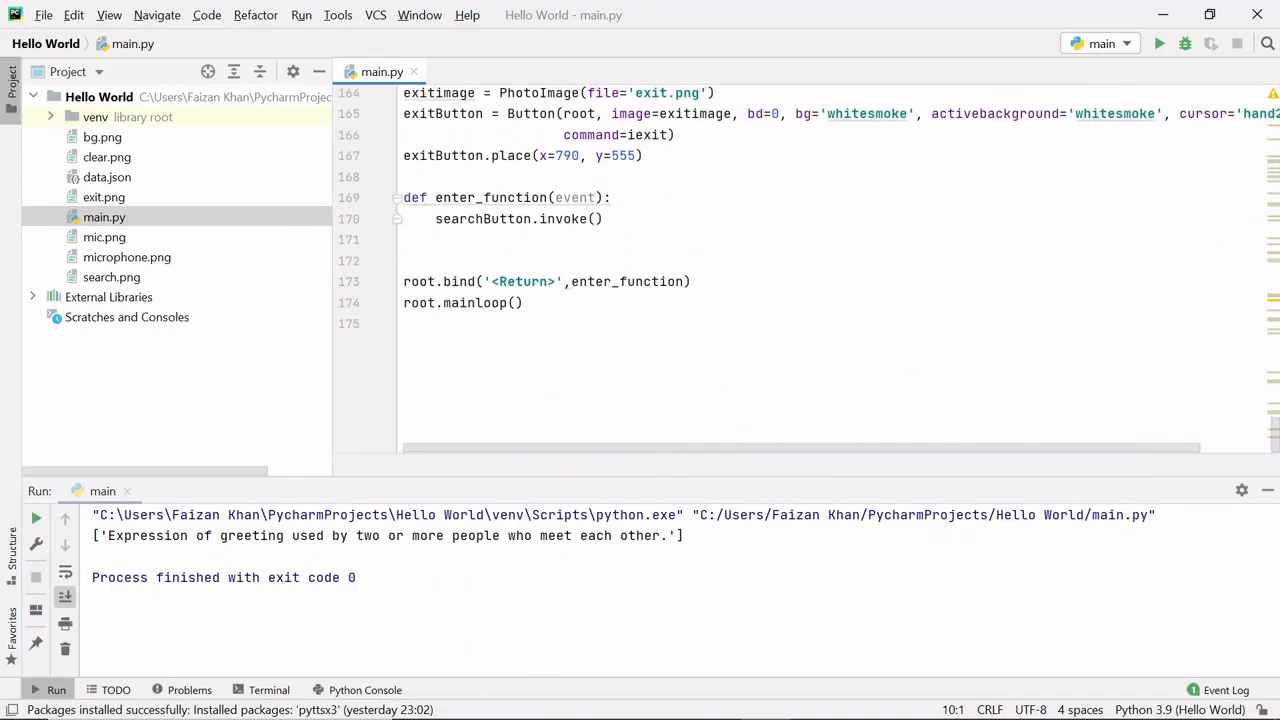
scroll(up, 3)
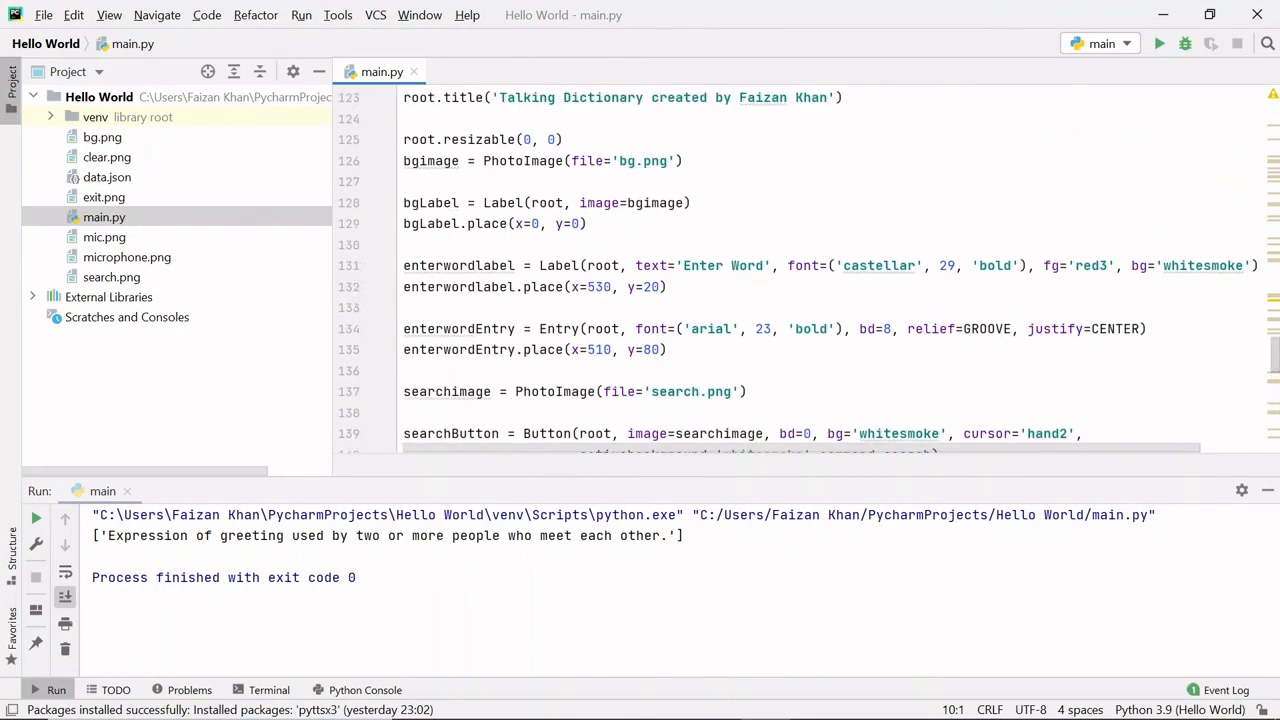
scroll(up, 3)
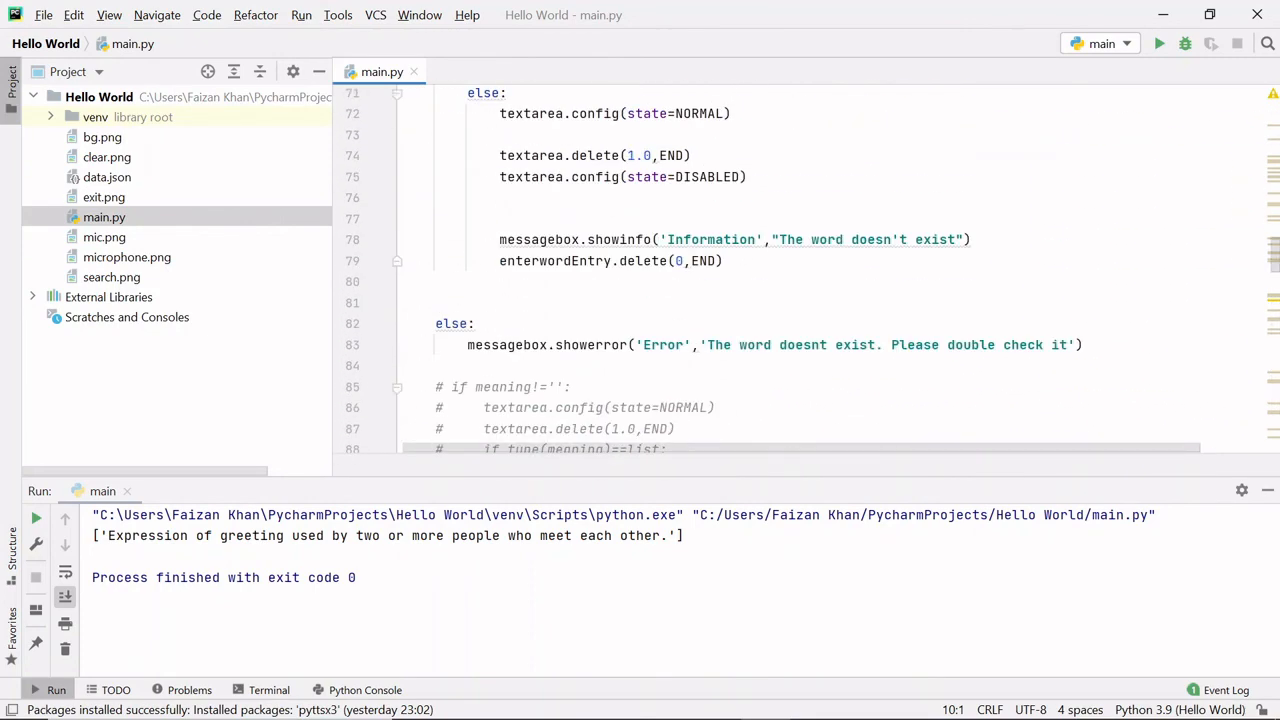